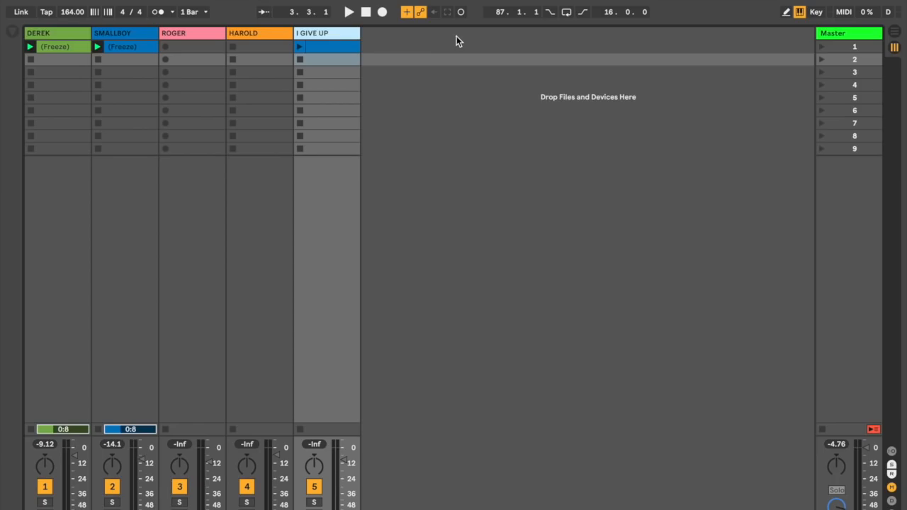
Arm the ROGER track so its clip slots show record buttons
left_click(352, 13)
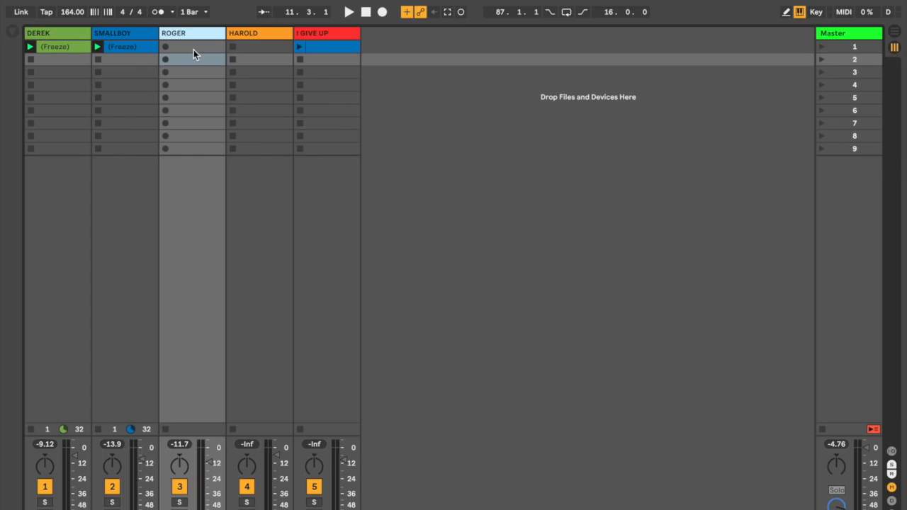
Record the ROGER 11 melody into ROGER's first clip slot and launch it
left_click(352, 12)
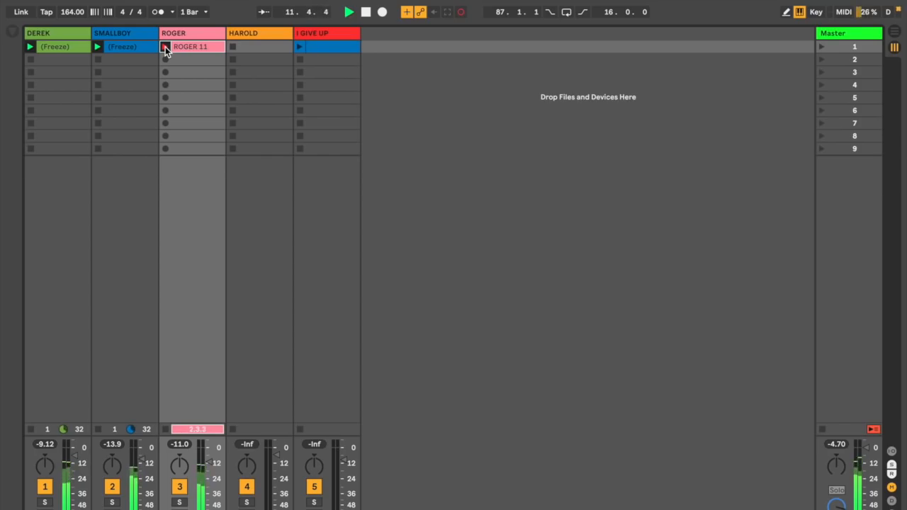
left_click(164, 47)
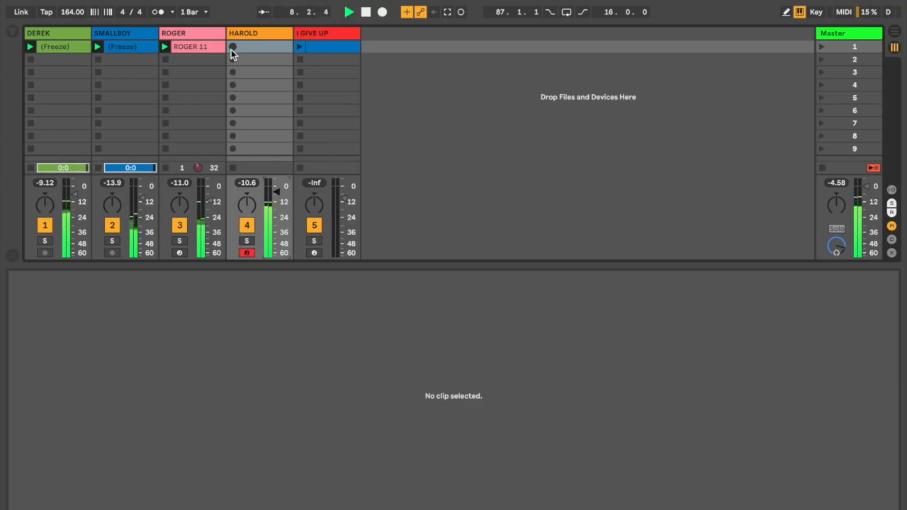
Start recording the HAROLD 26 melody into HAROLD's first clip slot
left_click(234, 46)
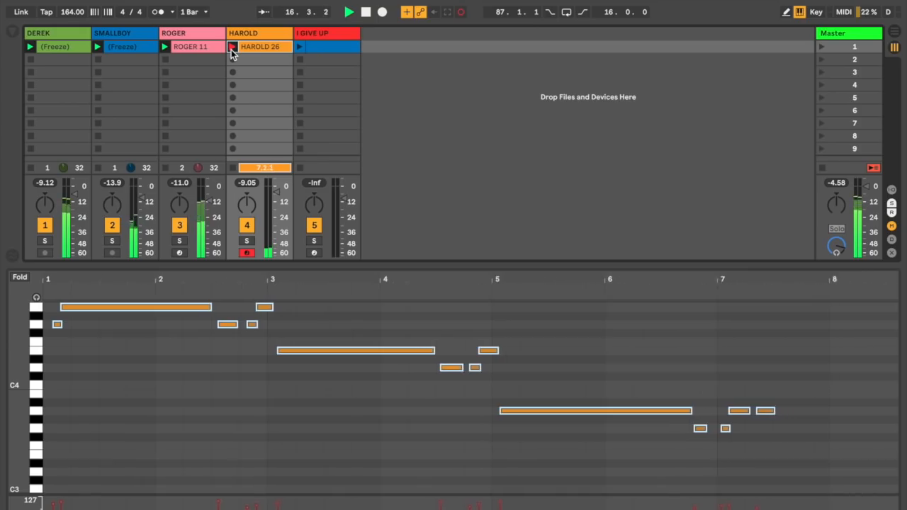
Stop the HAROLD 26 recording and select a note of its melody in the MIDI Note Editor
left_click(236, 47)
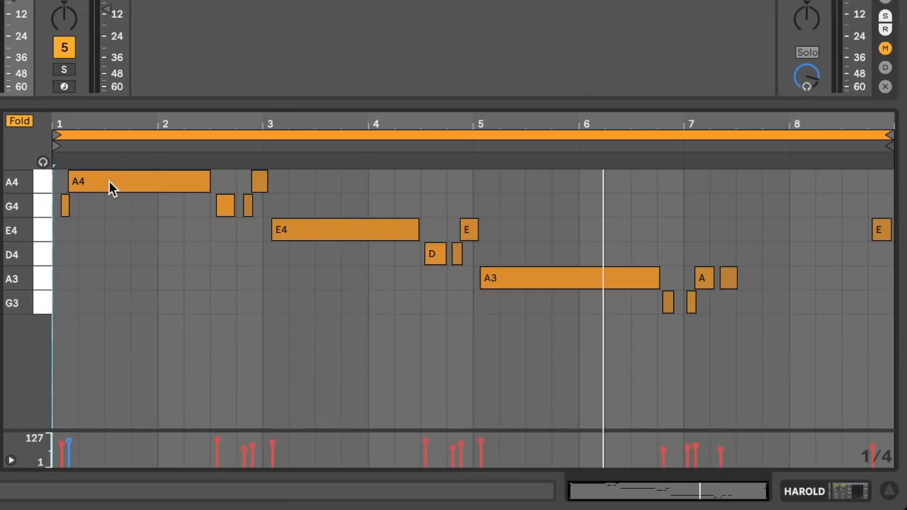
left_click(569, 278)
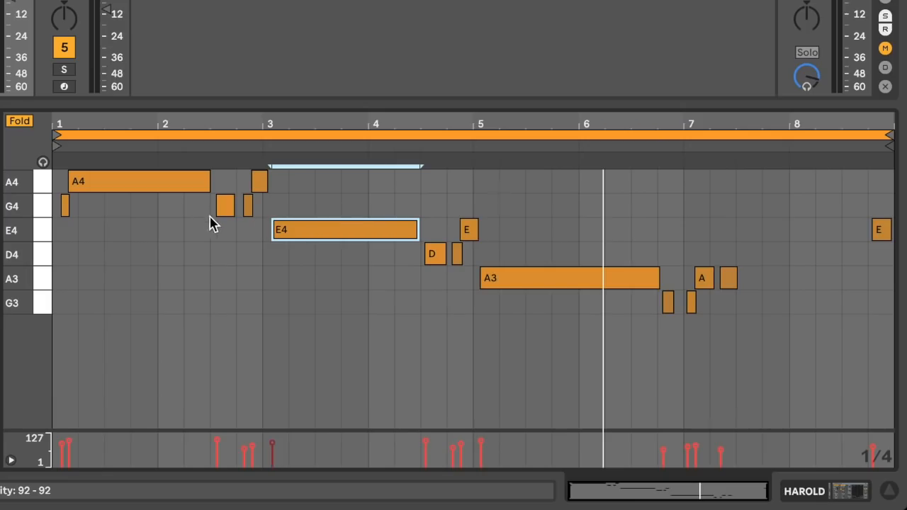
mouse_move(44, 213)
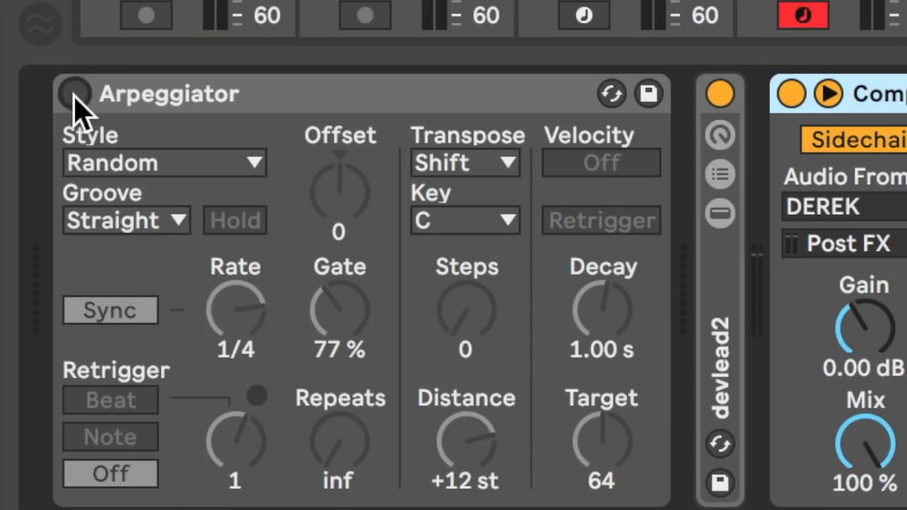
Enable the Arpeggiator on devlead2 and review its Random style choice
left_click(163, 162)
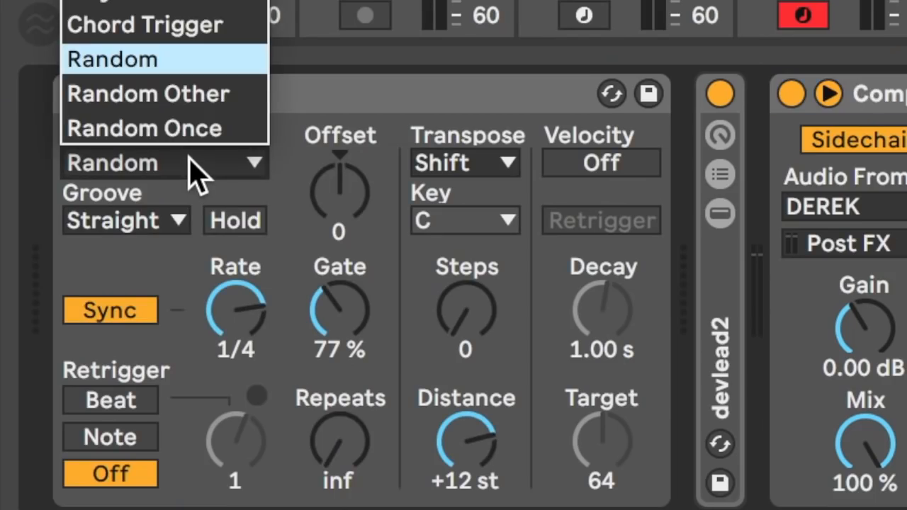
left_click(110, 59)
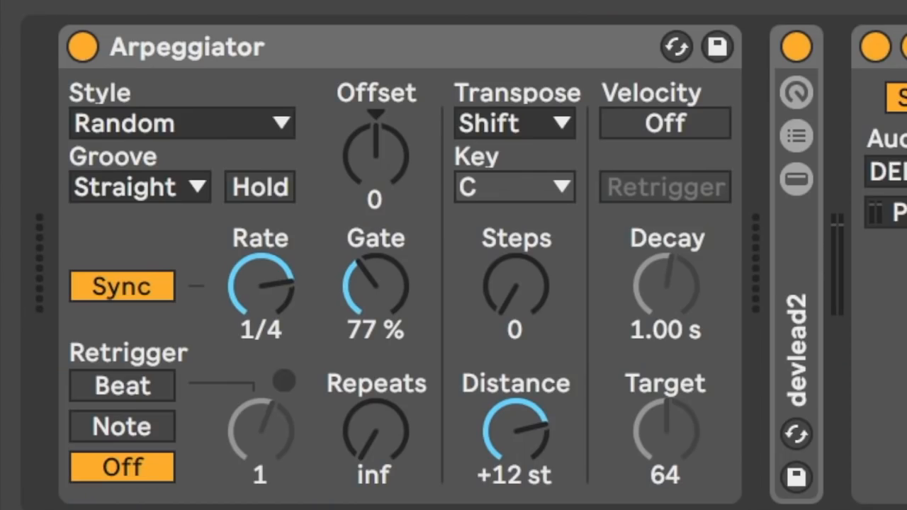
mouse_move(297, 227)
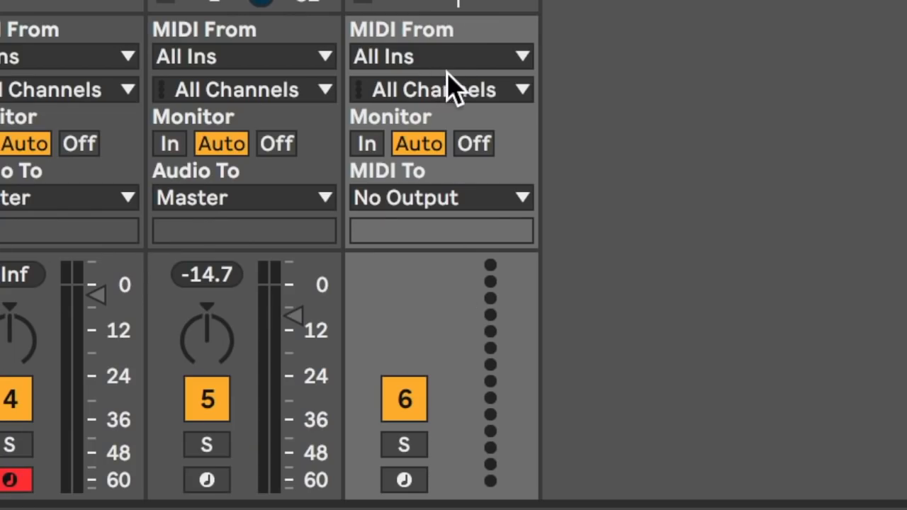
Set track 6's MIDI From input to I GIVE UP (Post FX)
left_click(439, 57)
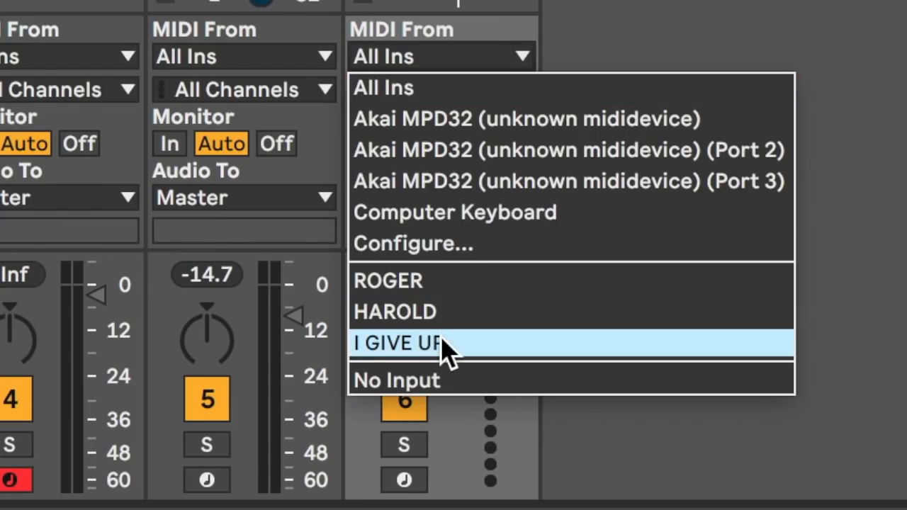
left_click(411, 343)
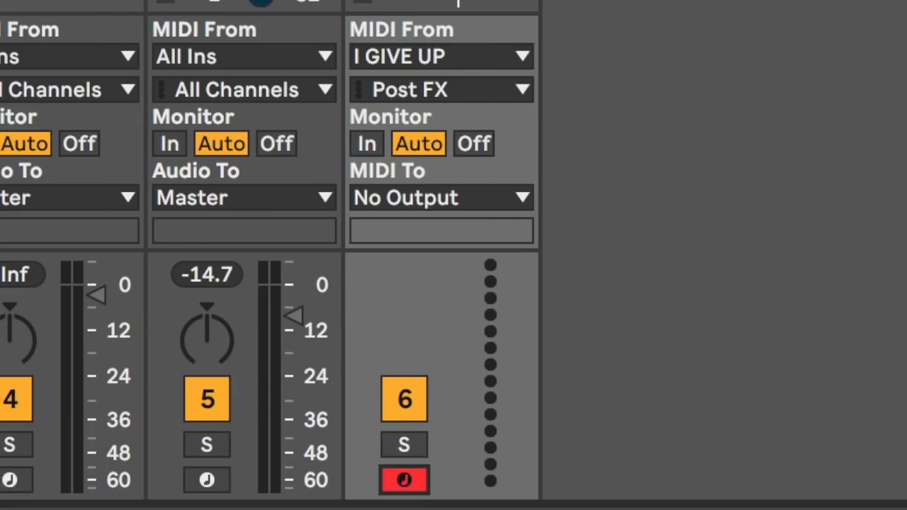